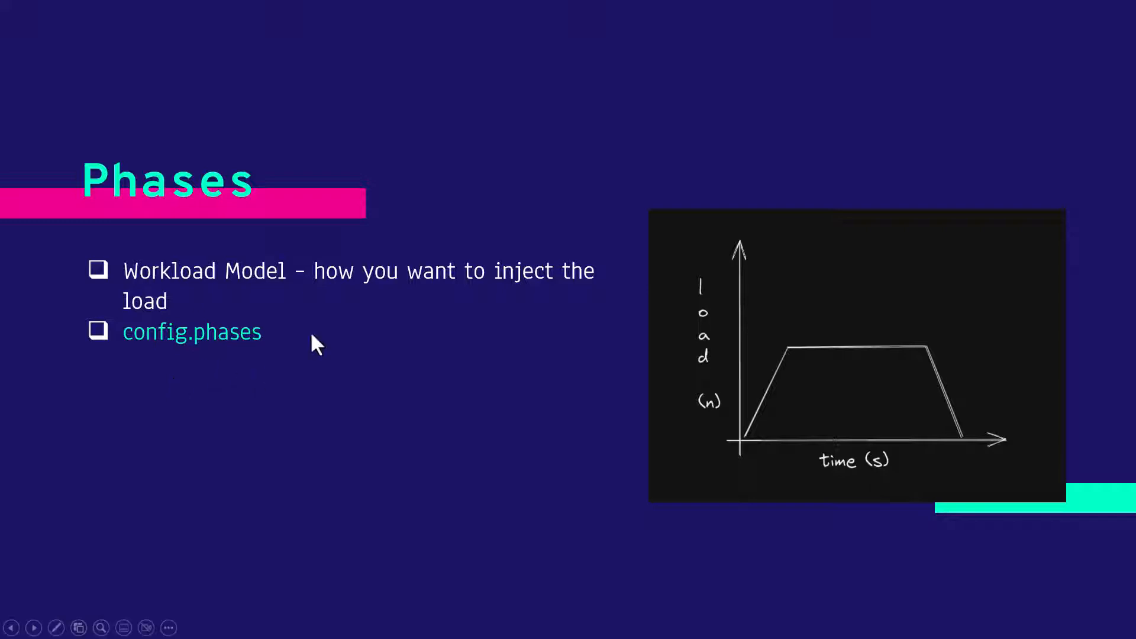
pyautogui.moveTo(595, 300)
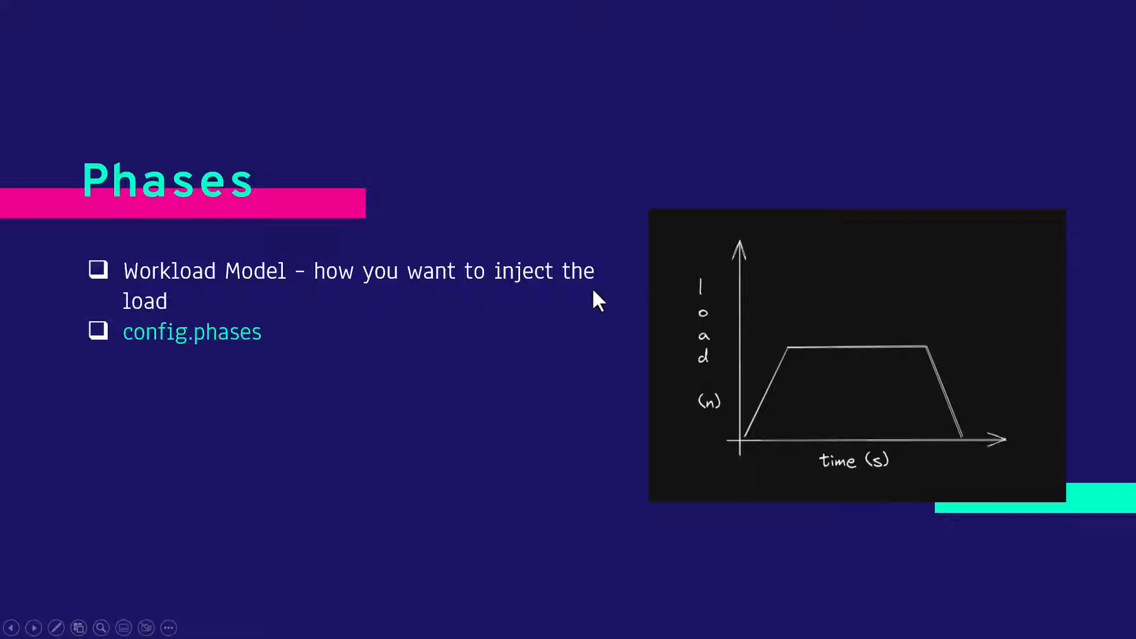
pyautogui.moveTo(924, 468)
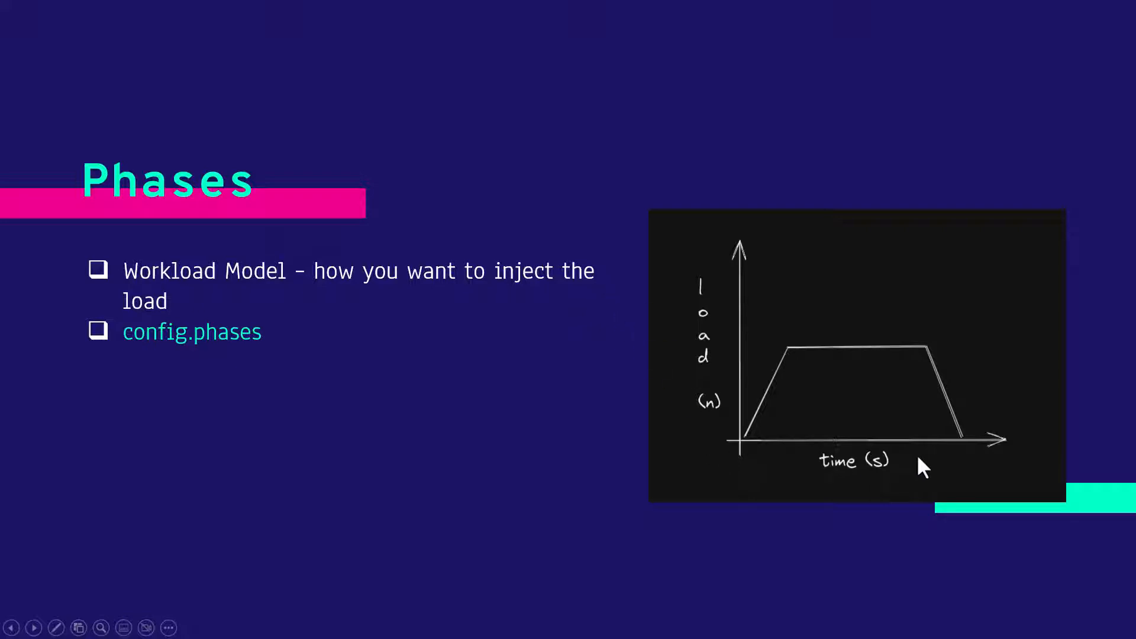
pyautogui.moveTo(782, 362)
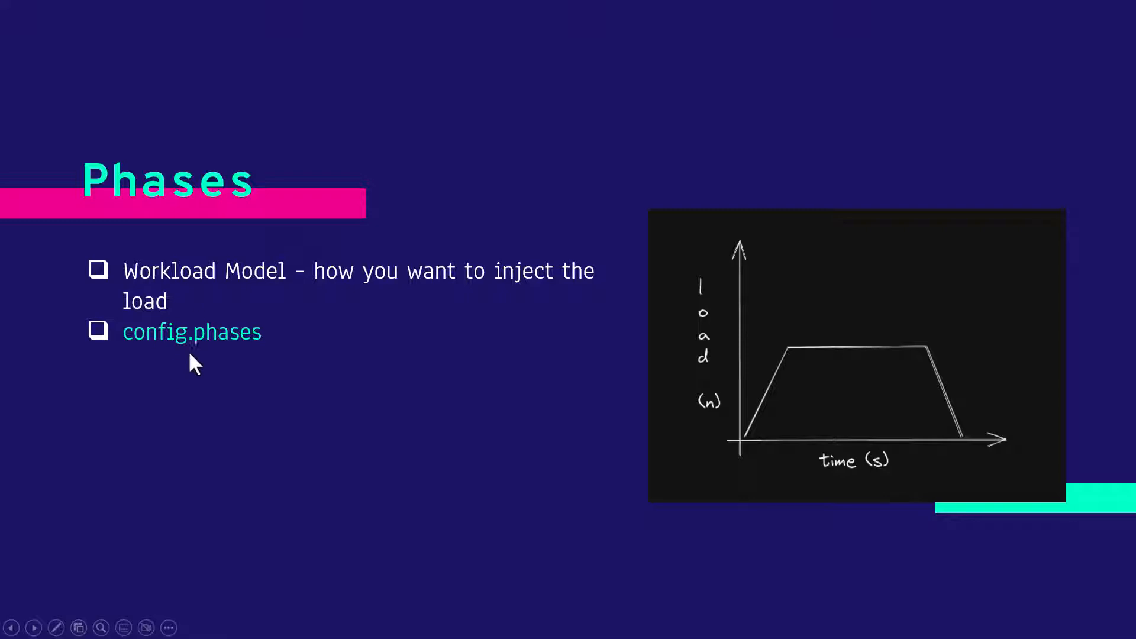
pyautogui.moveTo(216, 362)
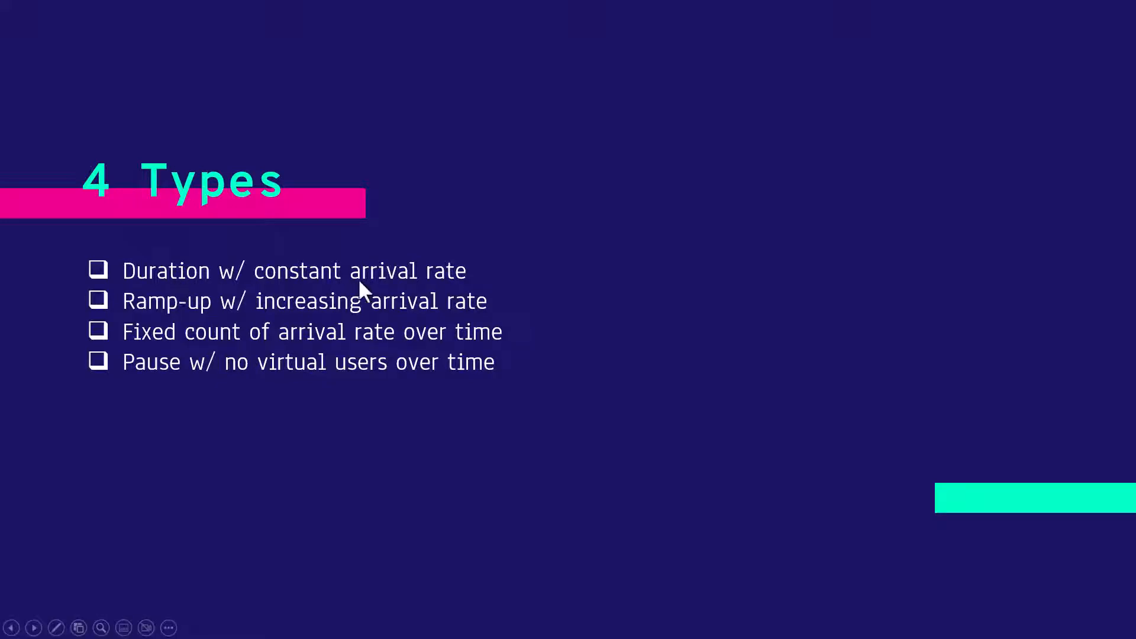
pyautogui.moveTo(297, 322)
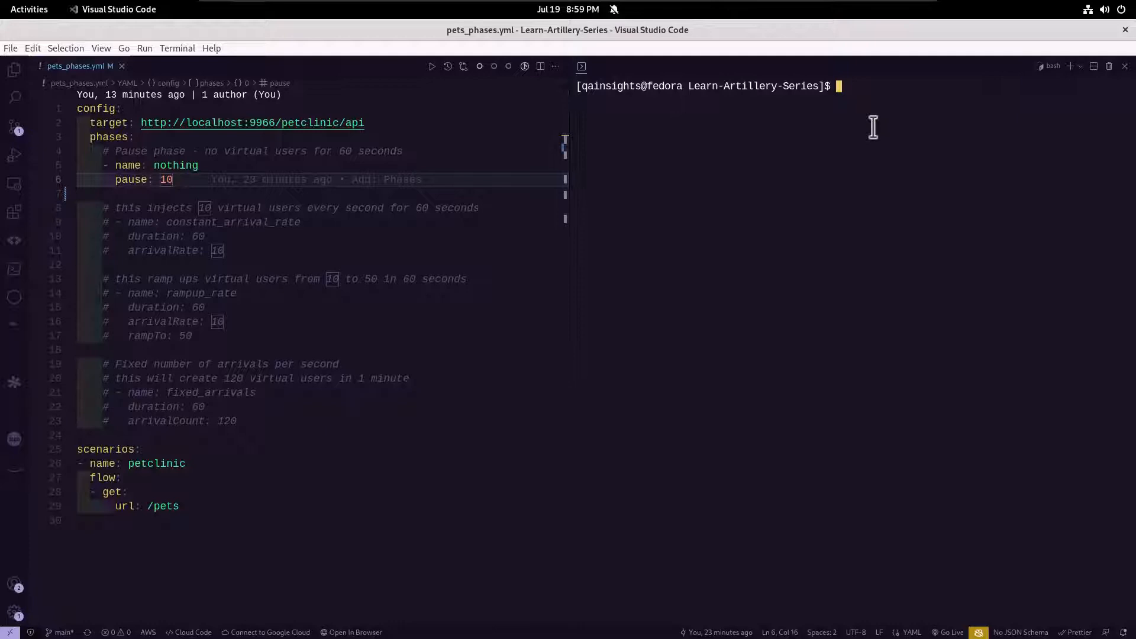
# - Run the 10-second pause phase with artillery run pets_phases.yml; no measurements recorded
pyautogui.write('artillery run pets_phases.yml')
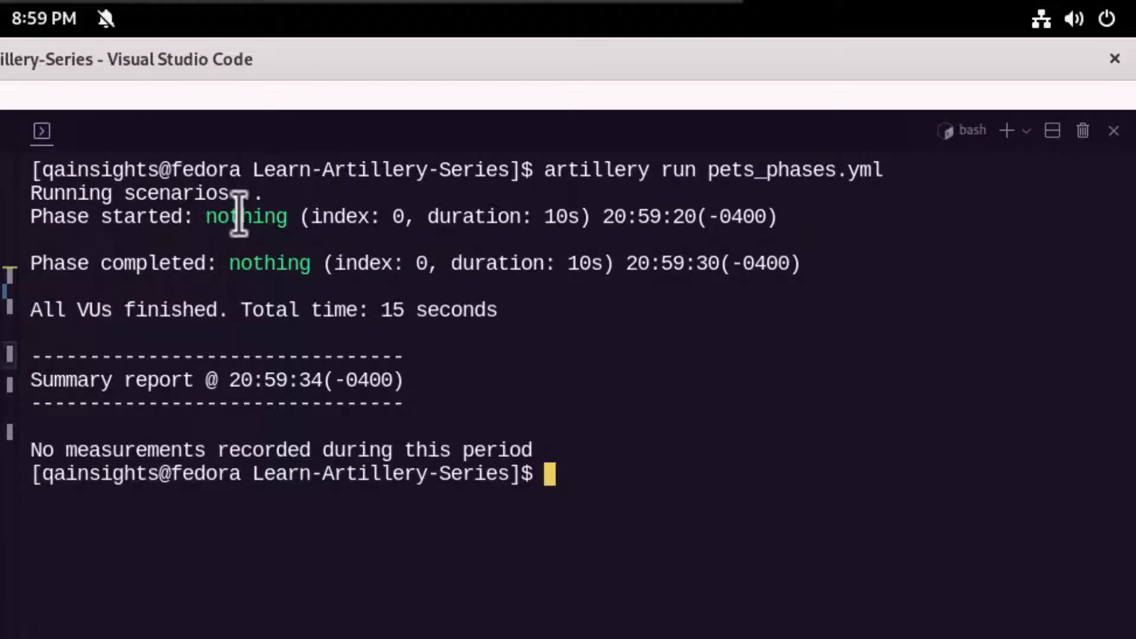
pyautogui.moveTo(127, 263)
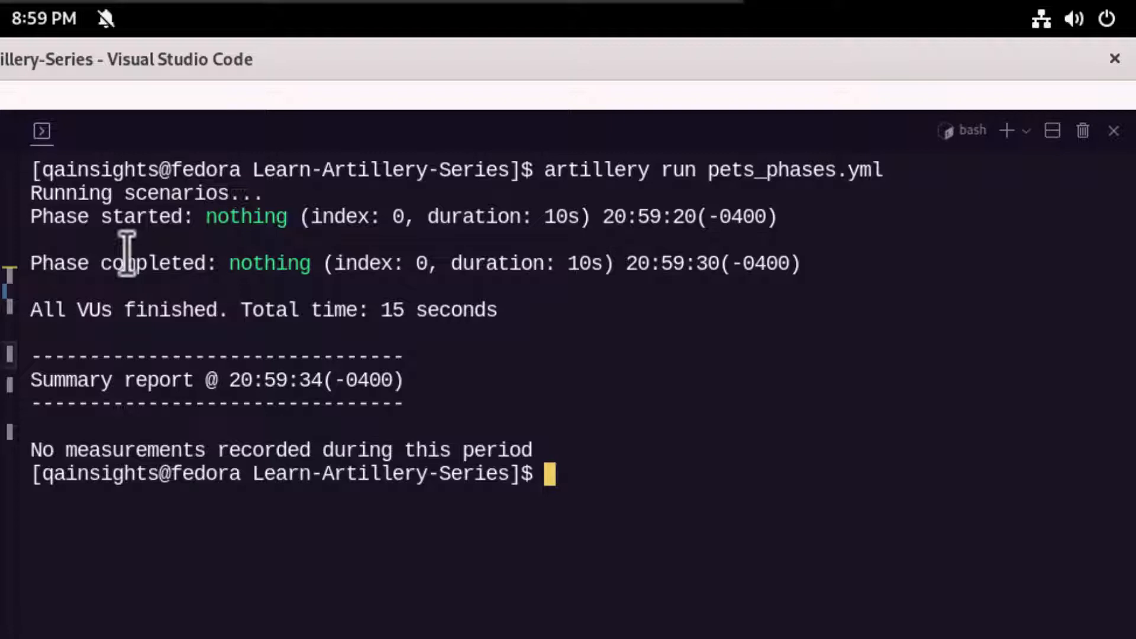
pyautogui.moveTo(529, 243)
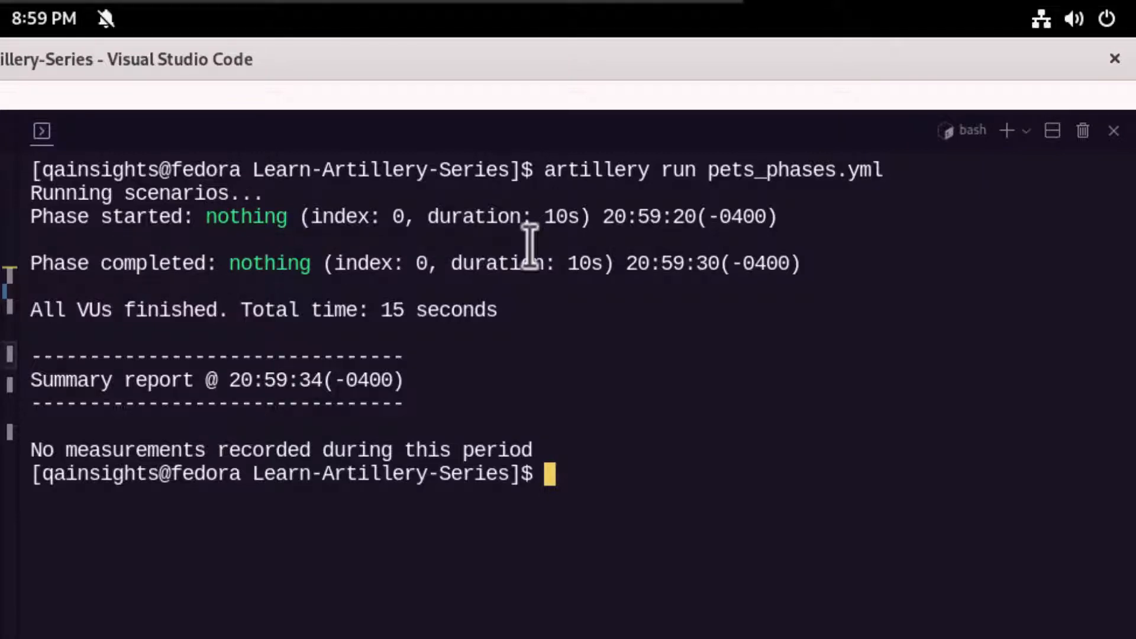
pyautogui.moveTo(557, 239)
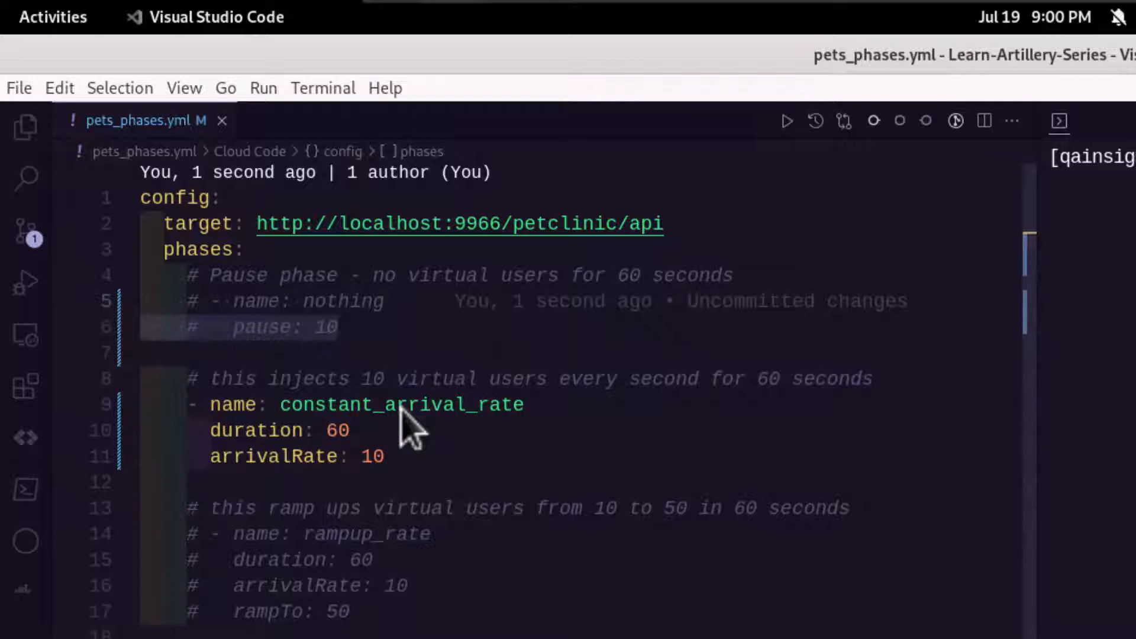
# - Enable constant_arrival_rate (duration 60, arrivalRate 10) and comment out the pause phase
pyautogui.click(341, 431)
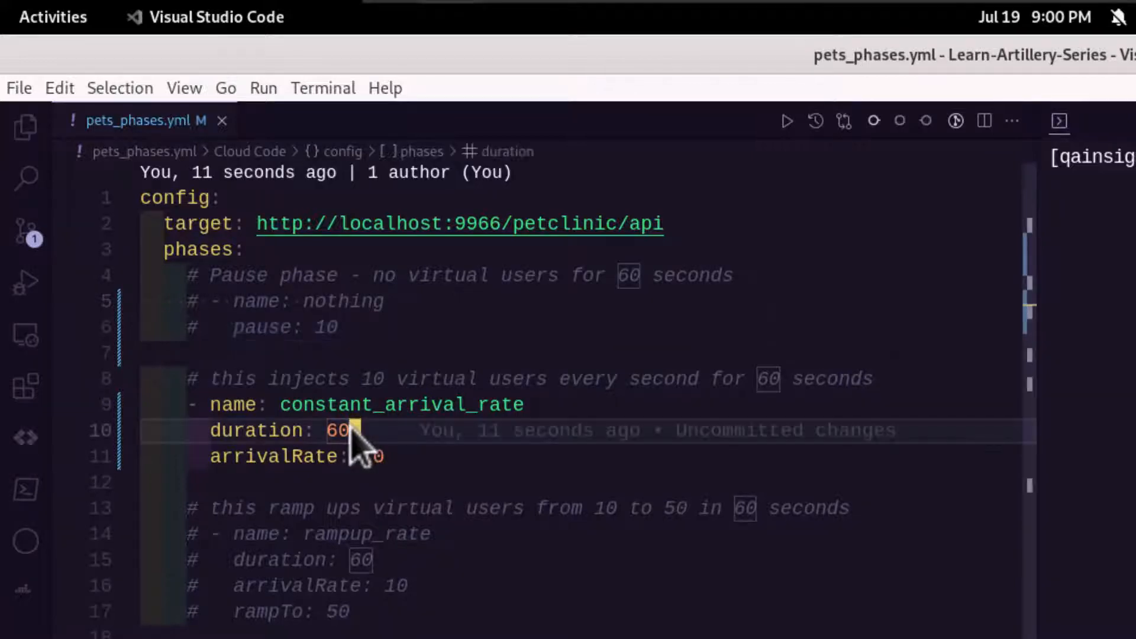
pyautogui.moveTo(434, 482)
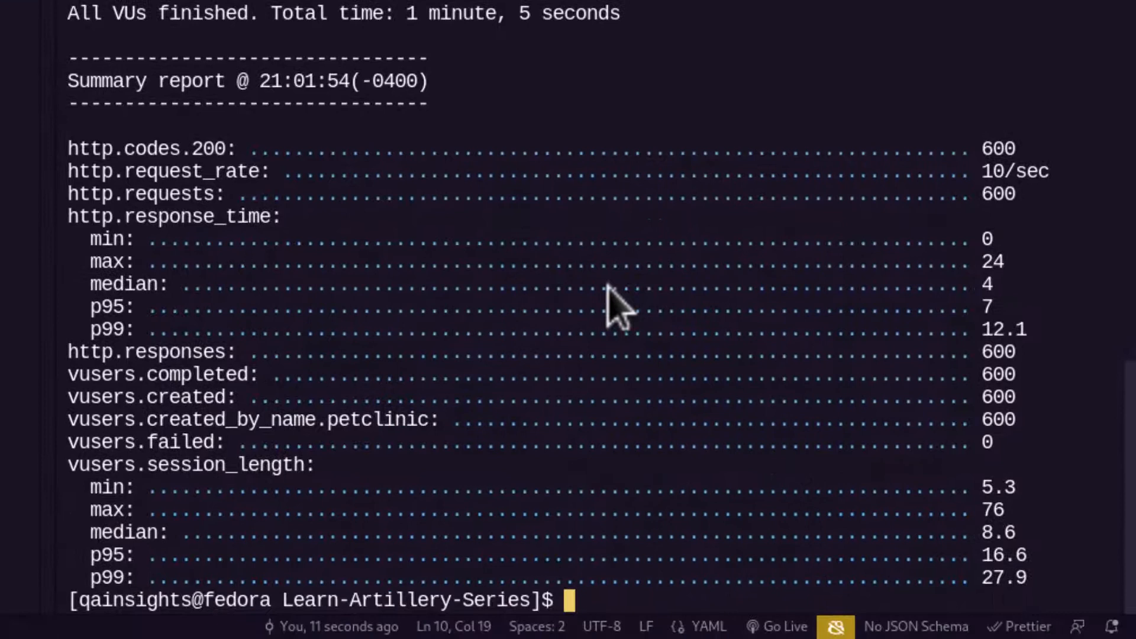
pyautogui.moveTo(225, 149)
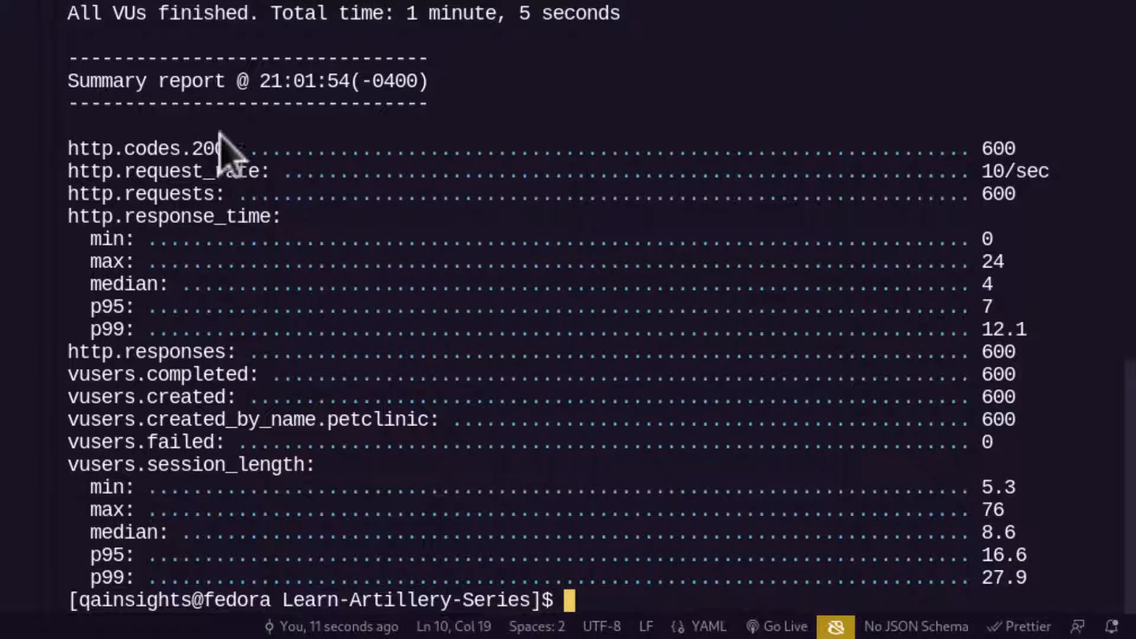
pyautogui.moveTo(1051, 192)
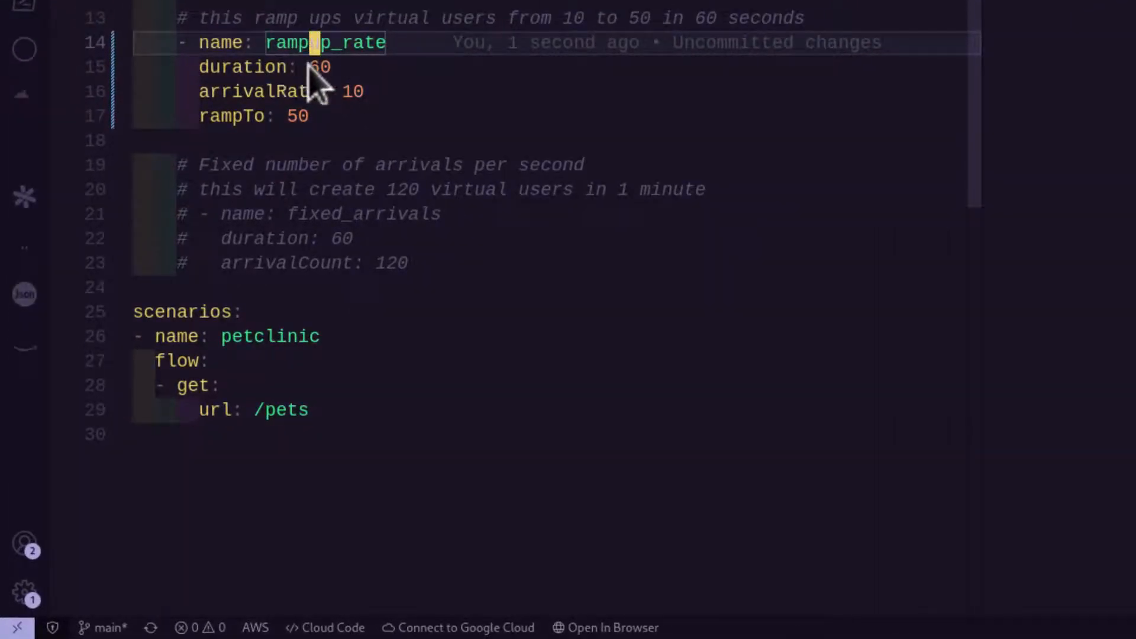
pyautogui.moveTo(310, 105)
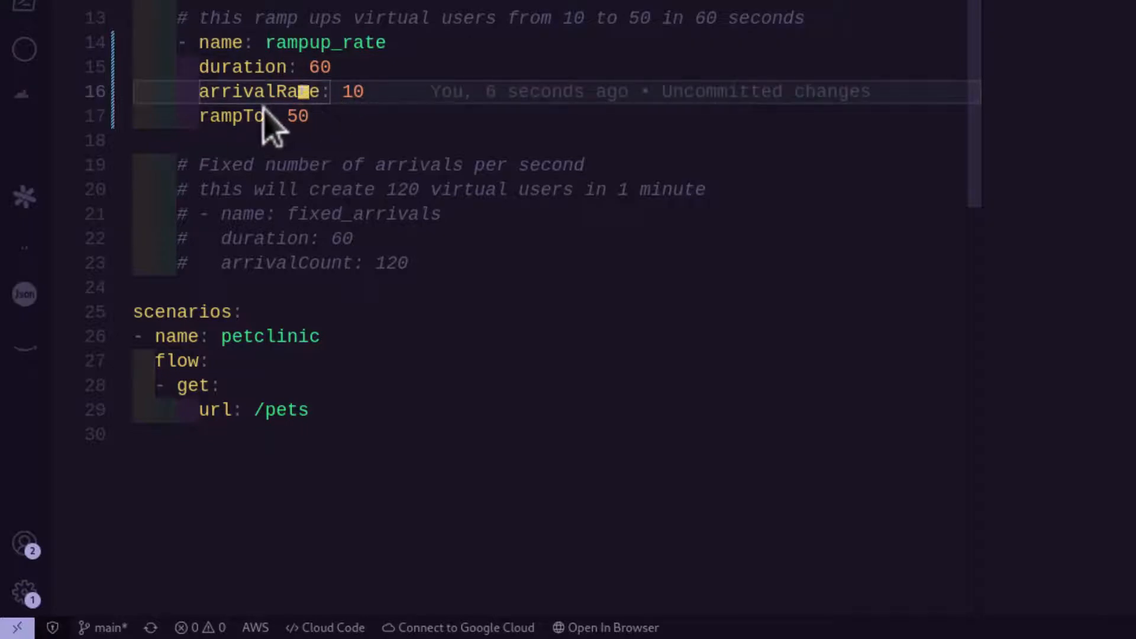
pyautogui.moveTo(314, 134)
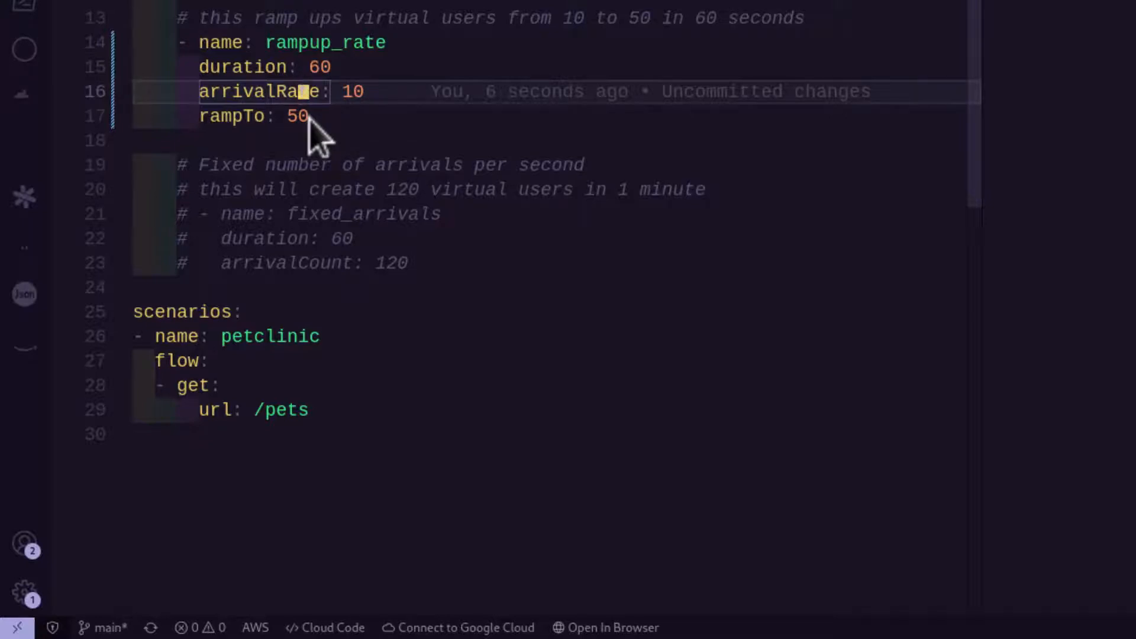
pyautogui.moveTo(334, 134)
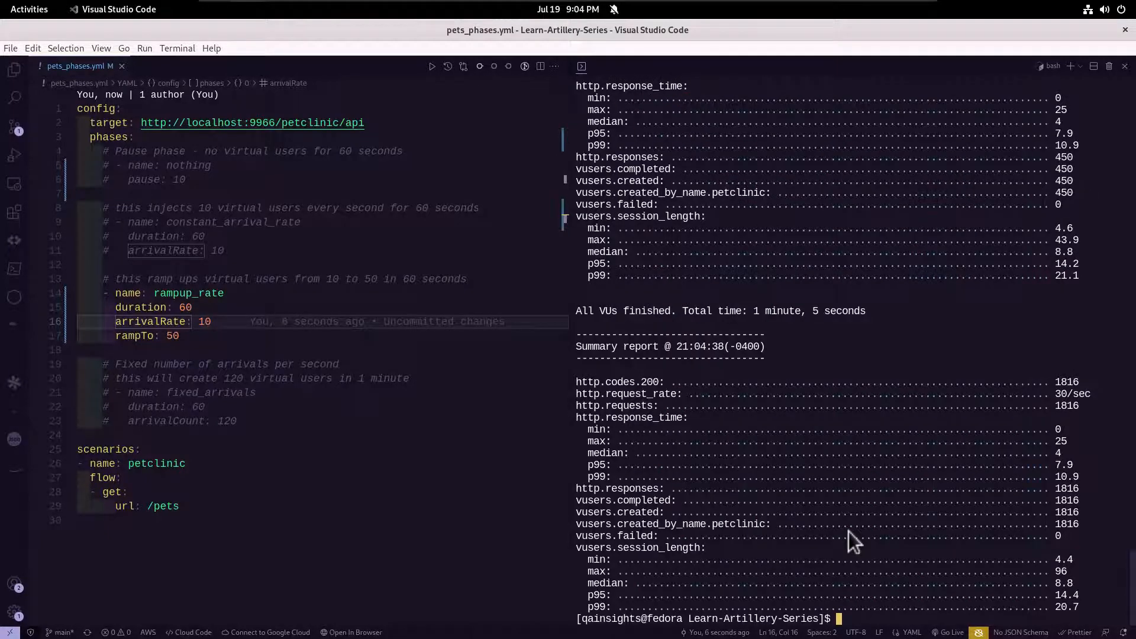
pyautogui.moveTo(775, 424)
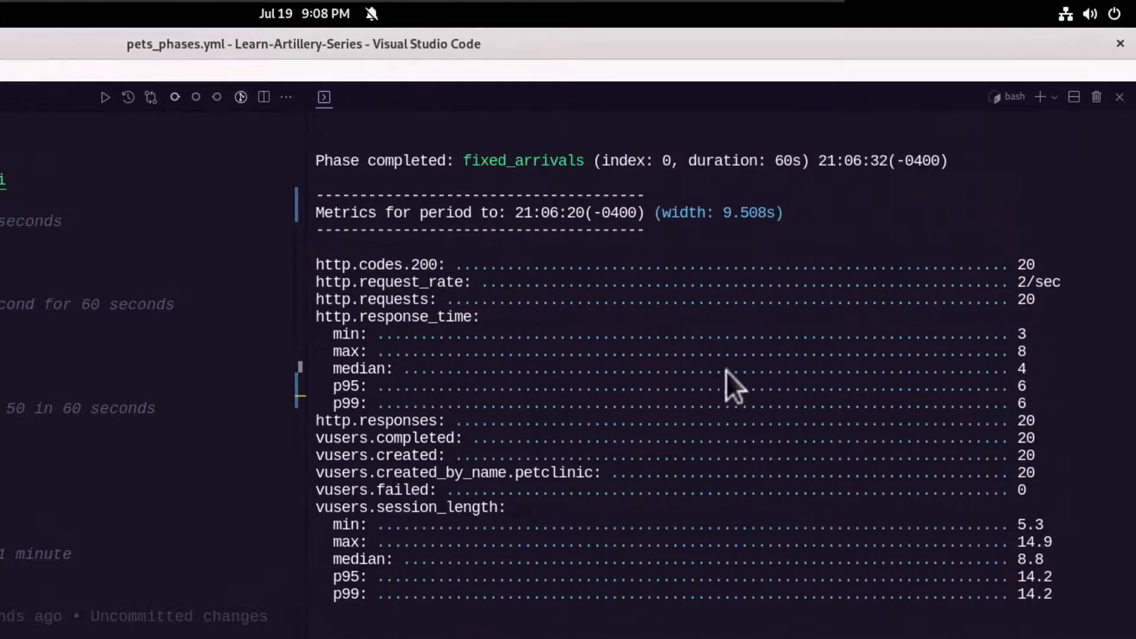
pyautogui.moveTo(953, 457)
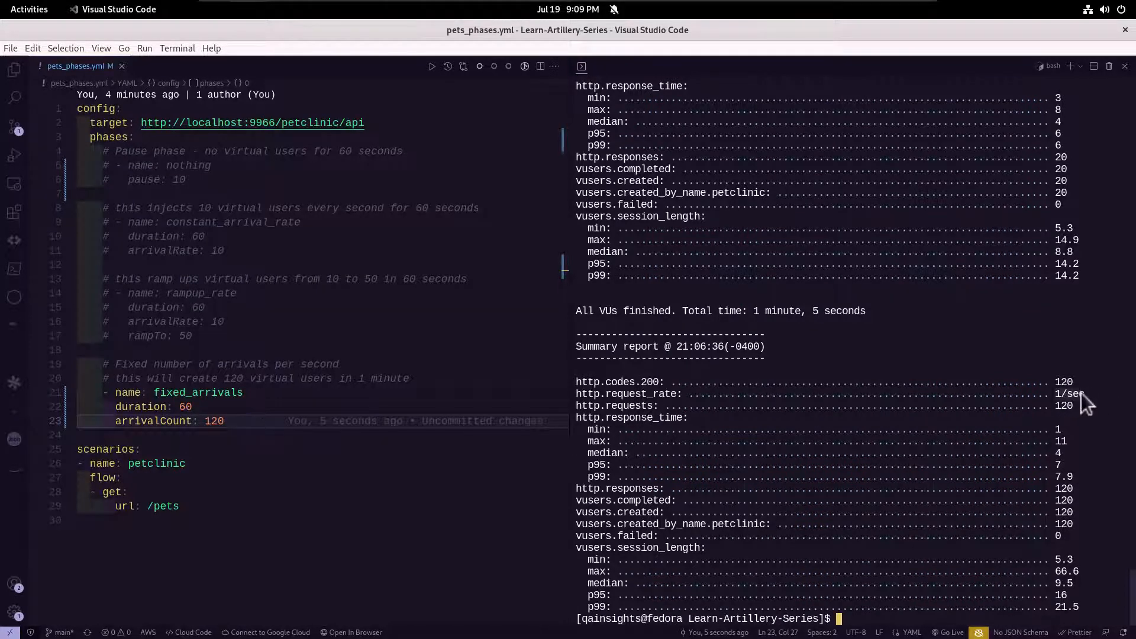
pyautogui.moveTo(938, 450)
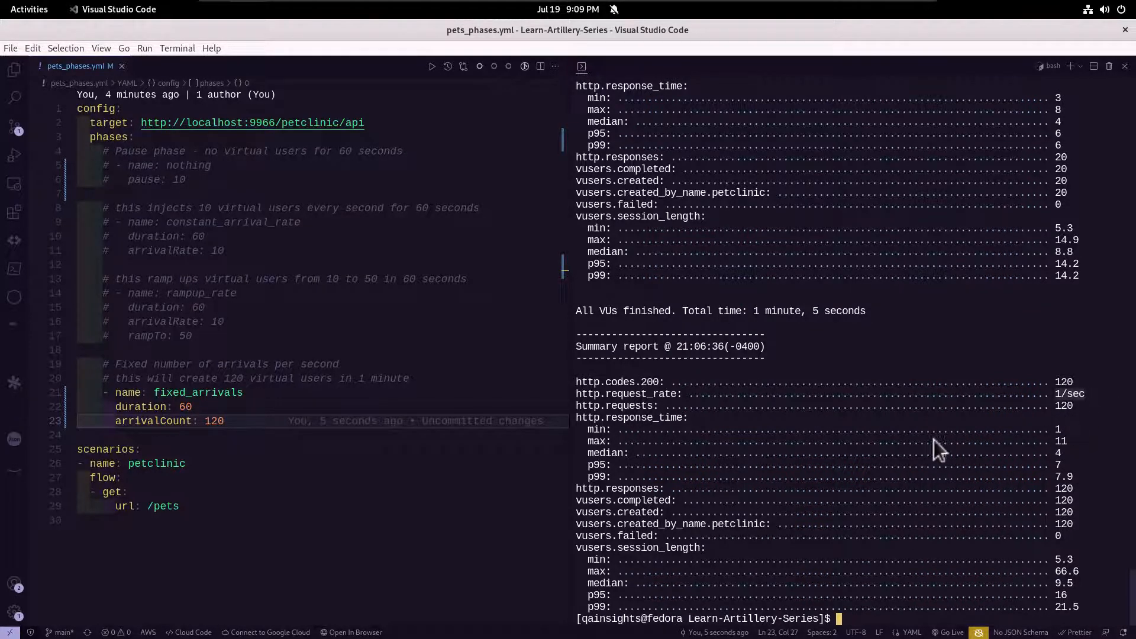
pyautogui.moveTo(924, 450)
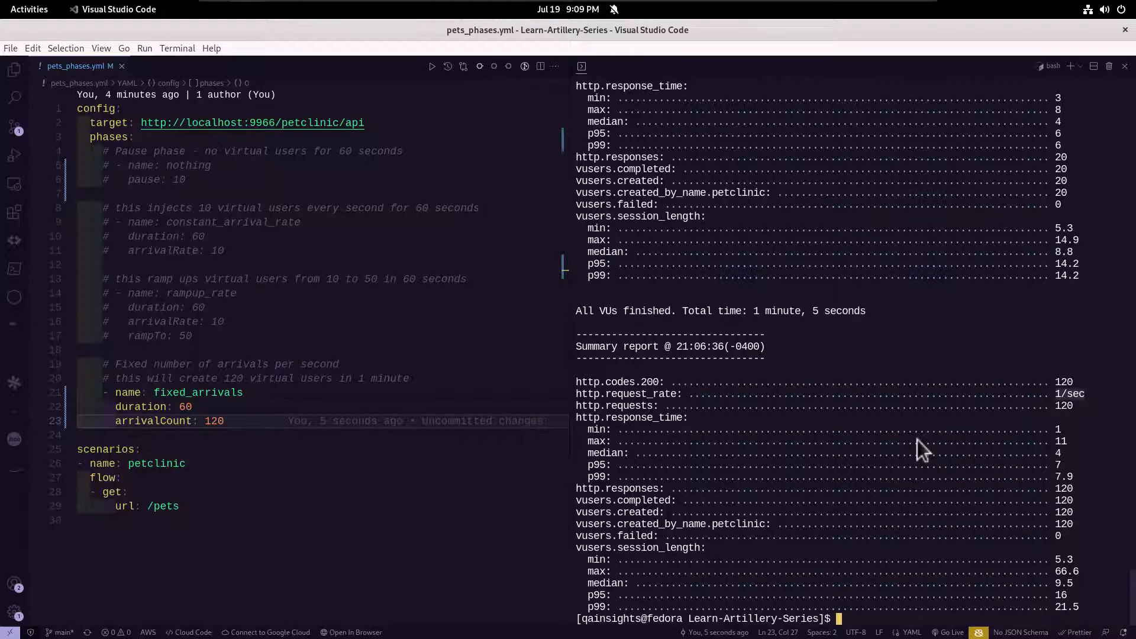